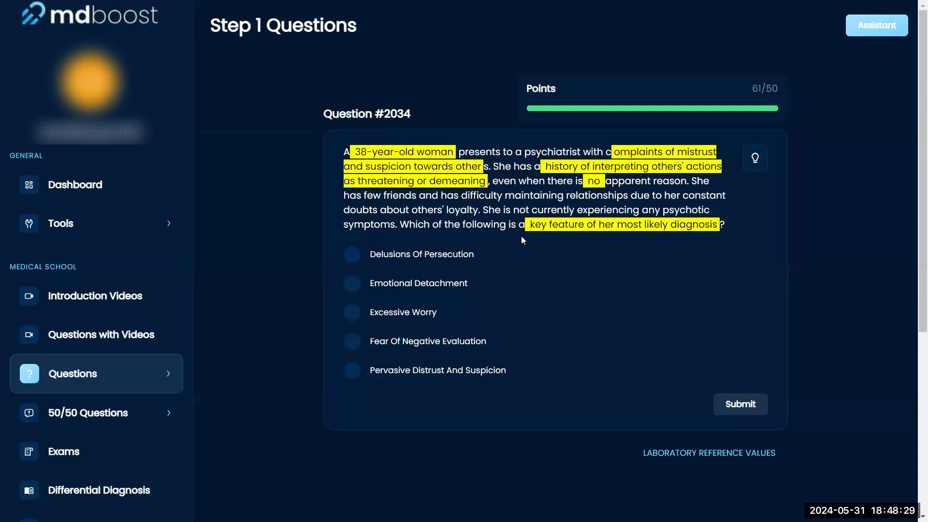
Highlight the stem sentence about few friends and doubts about others' loyalty in yellow.
left_click_drag(361, 196, 648, 195)
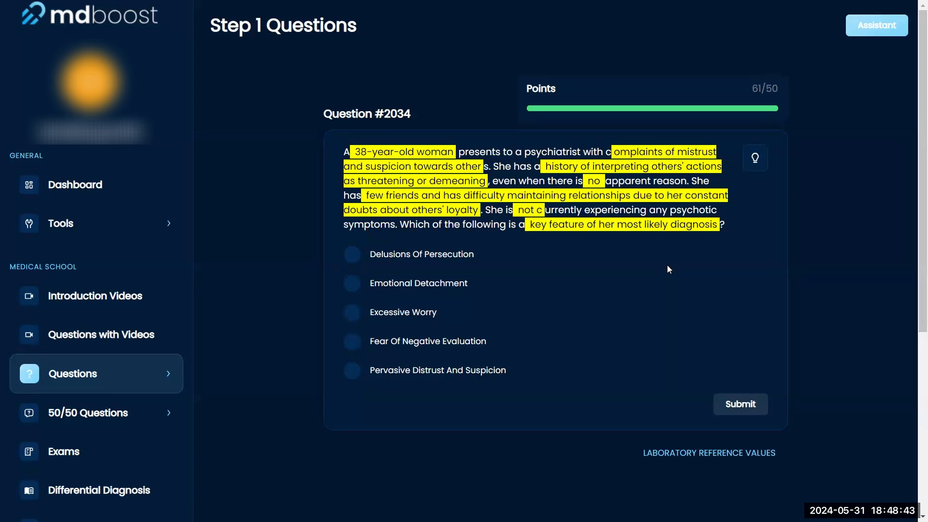
mouse_move(698, 281)
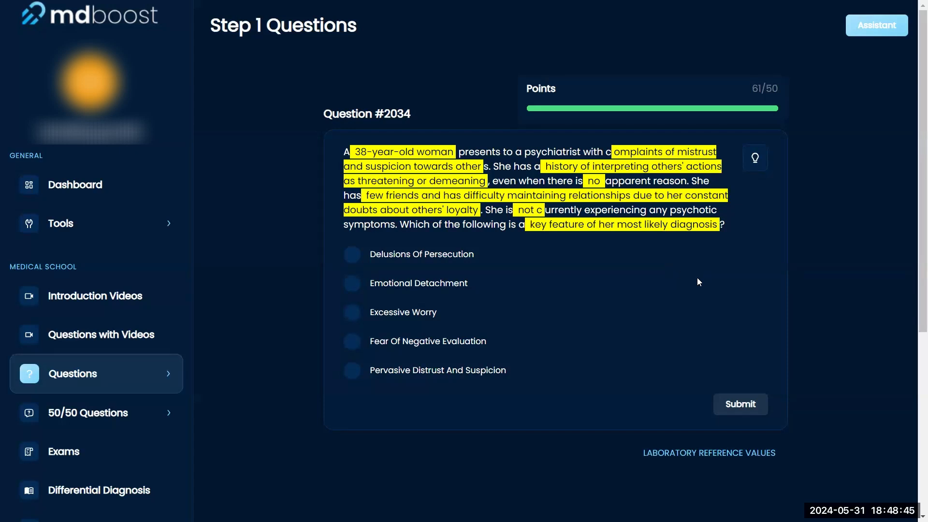
mouse_move(732, 291)
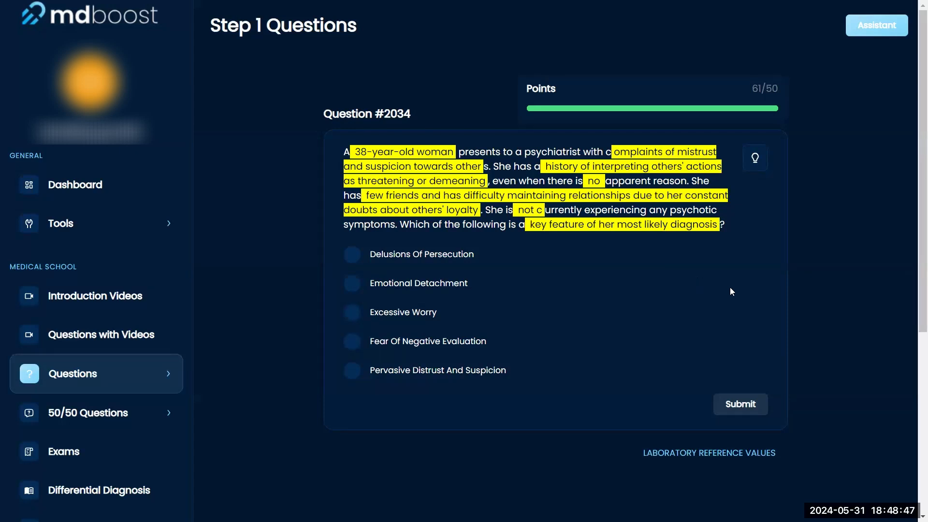
mouse_move(757, 299)
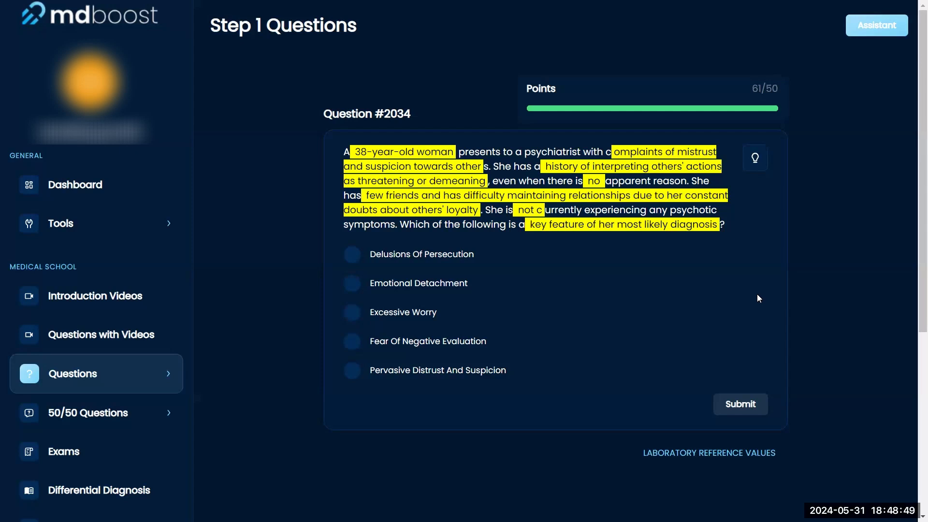
mouse_move(352, 379)
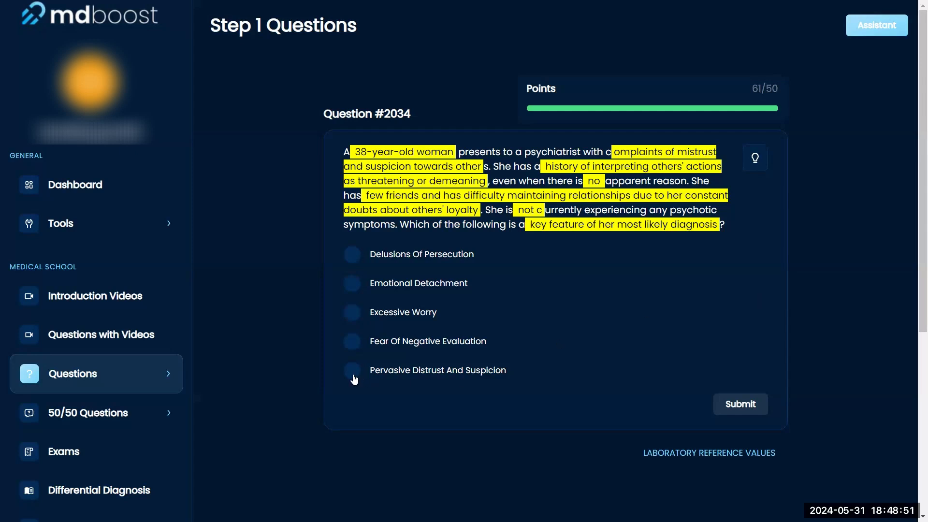
Answer with 'Pervasive Distrust And Suspicion' and submit it, revealing the green mark and explanation.
left_click(351, 370)
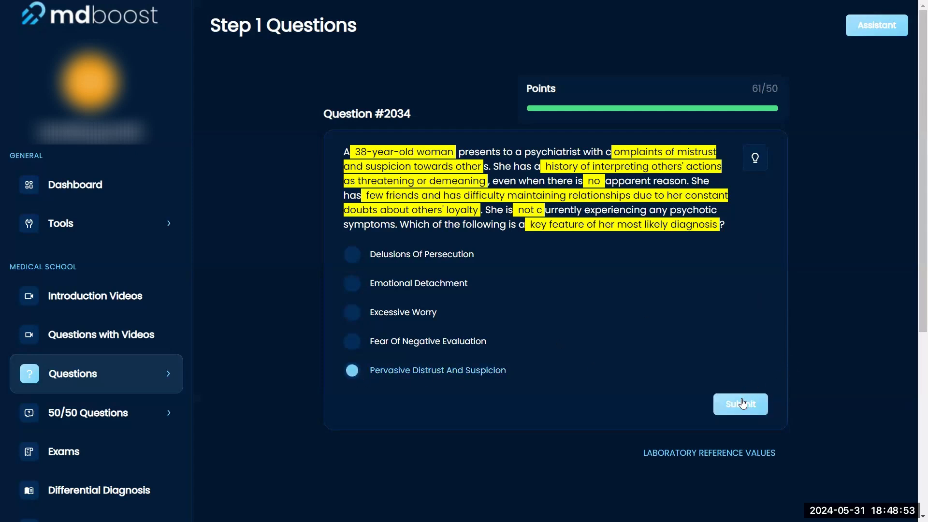
left_click(740, 404)
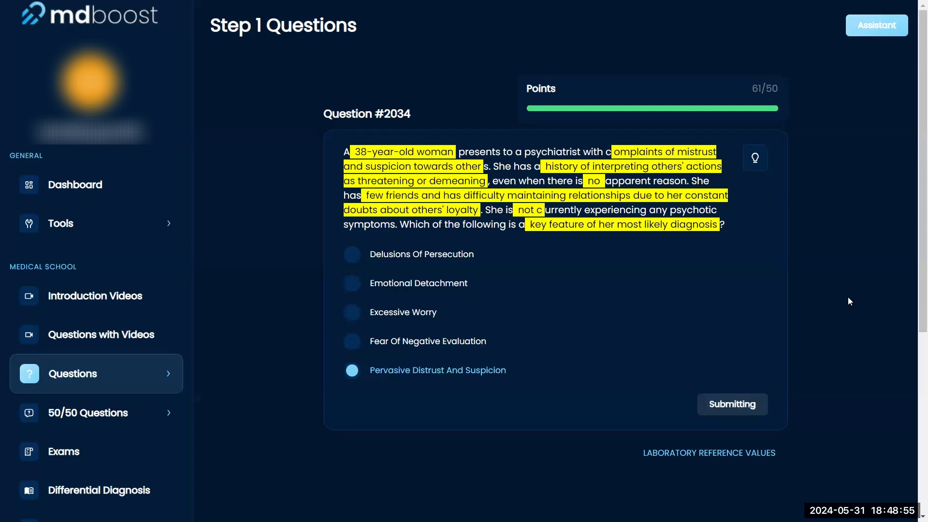
left_click(732, 404)
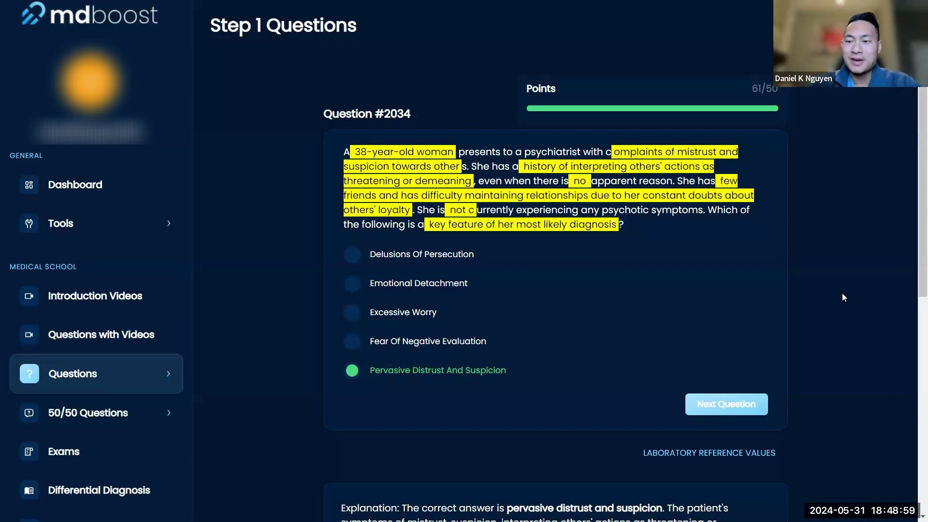
mouse_move(810, 275)
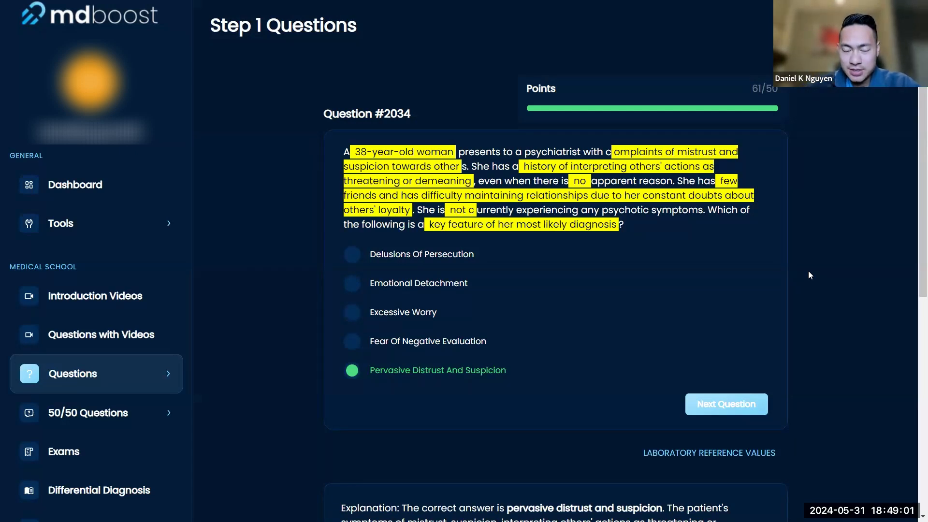